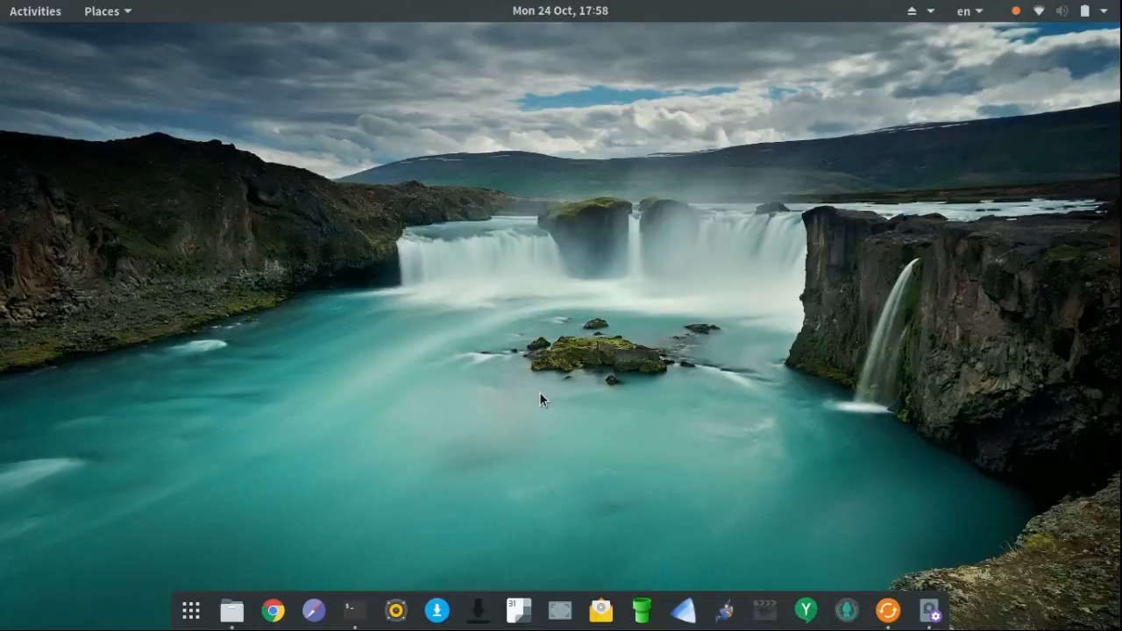
# View the SD Card Reader's single 2.0 GB FAT32 partition in Disks, then close Disks.
pyautogui.click(928, 610)
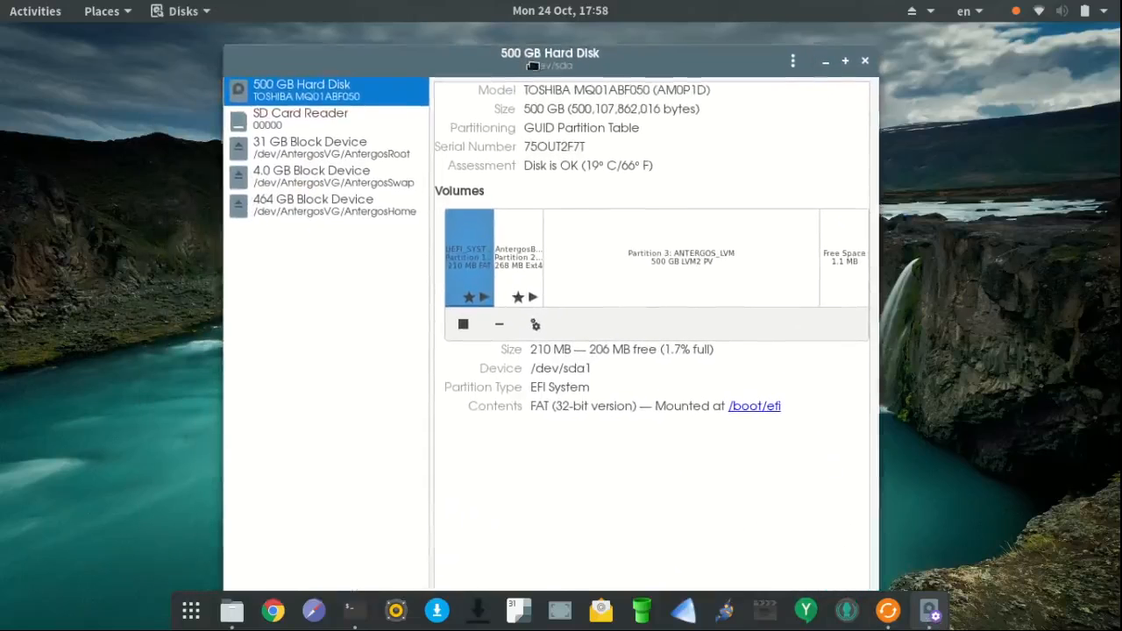
pyautogui.click(305, 113)
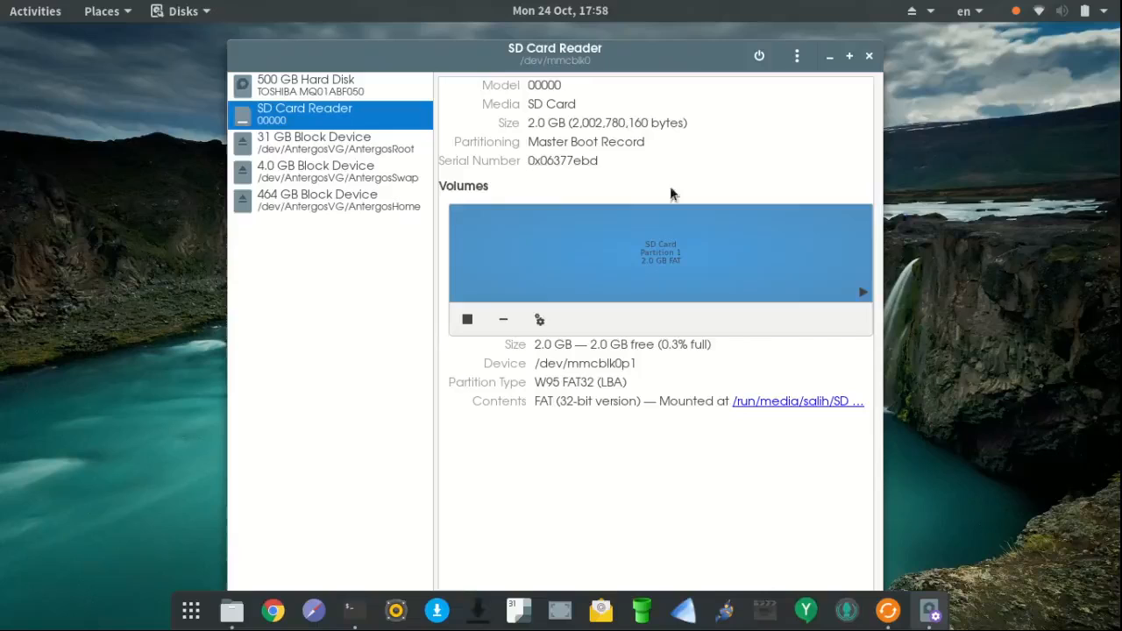
pyautogui.doubleClick(611, 363)
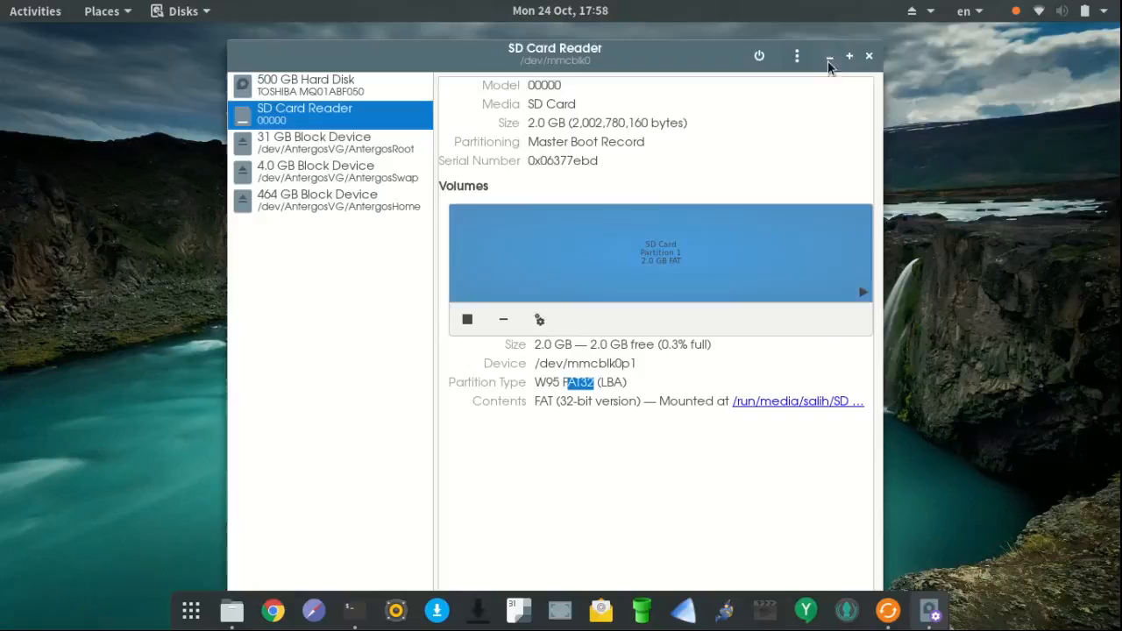
pyautogui.click(232, 610)
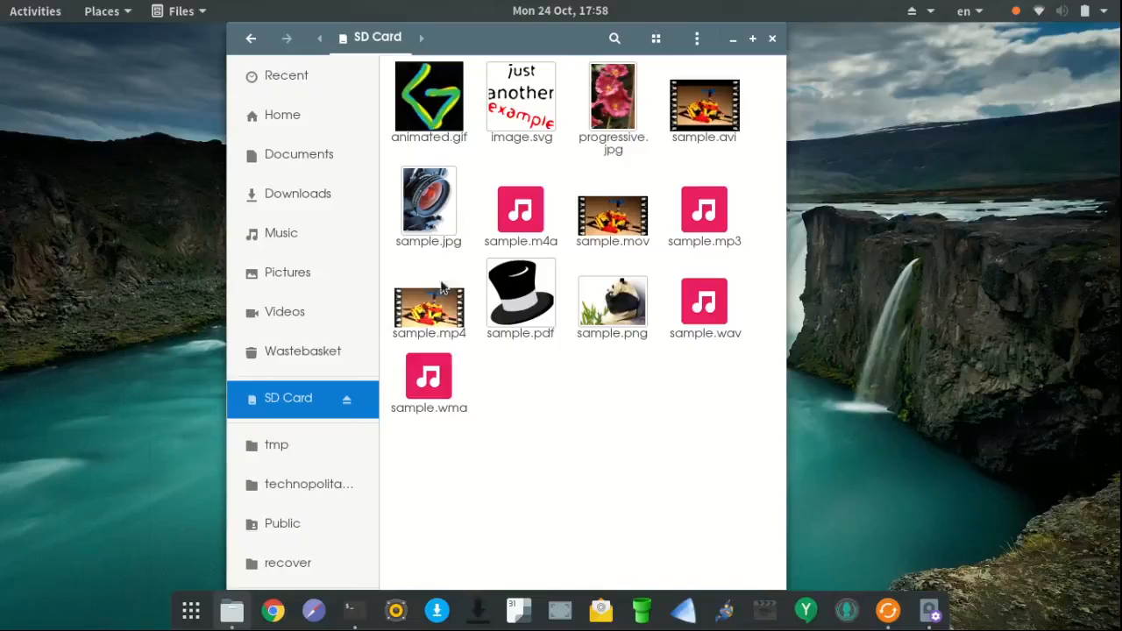
pyautogui.moveTo(313, 412)
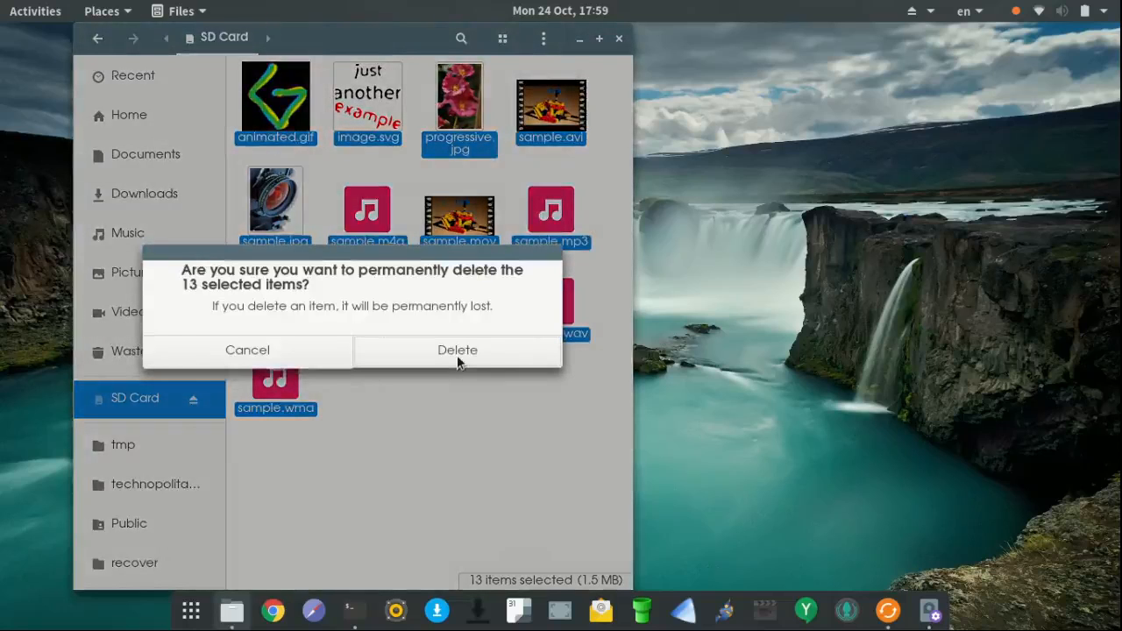
# Confirm permanent deletion of the 13 sample files, leaving the SD card empty.
pyautogui.click(457, 350)
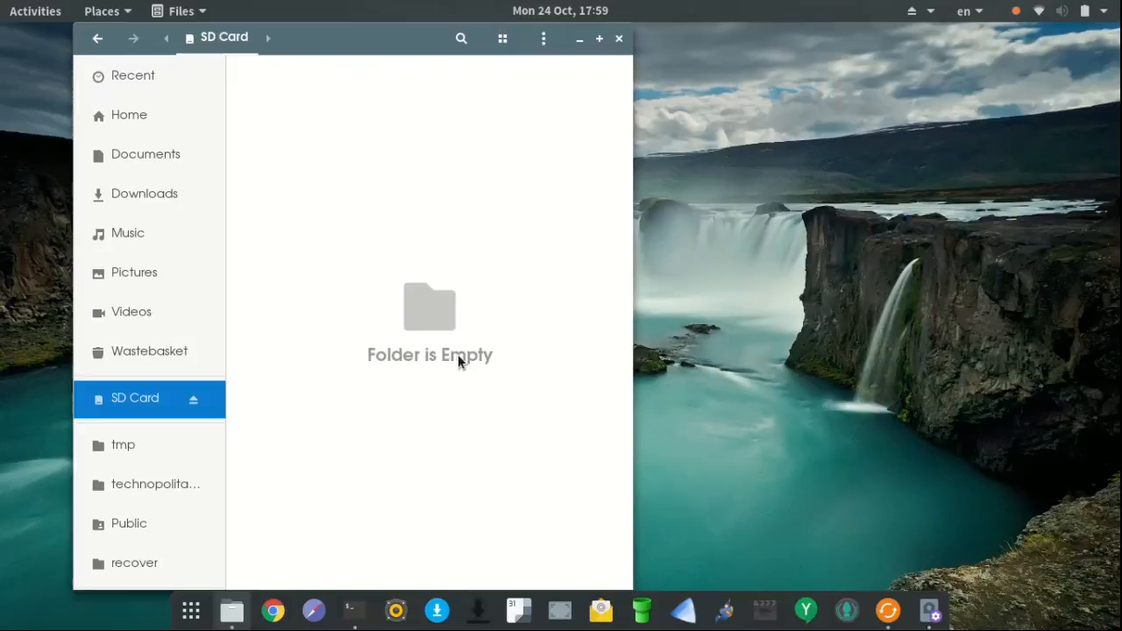
pyautogui.moveTo(425, 368)
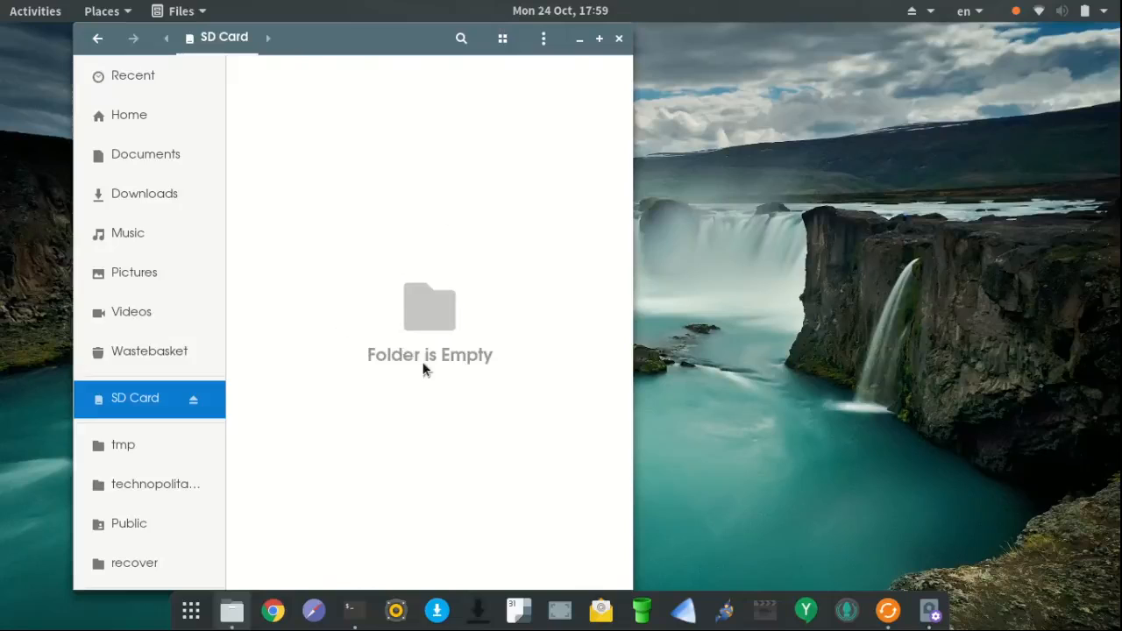
pyautogui.moveTo(408, 103)
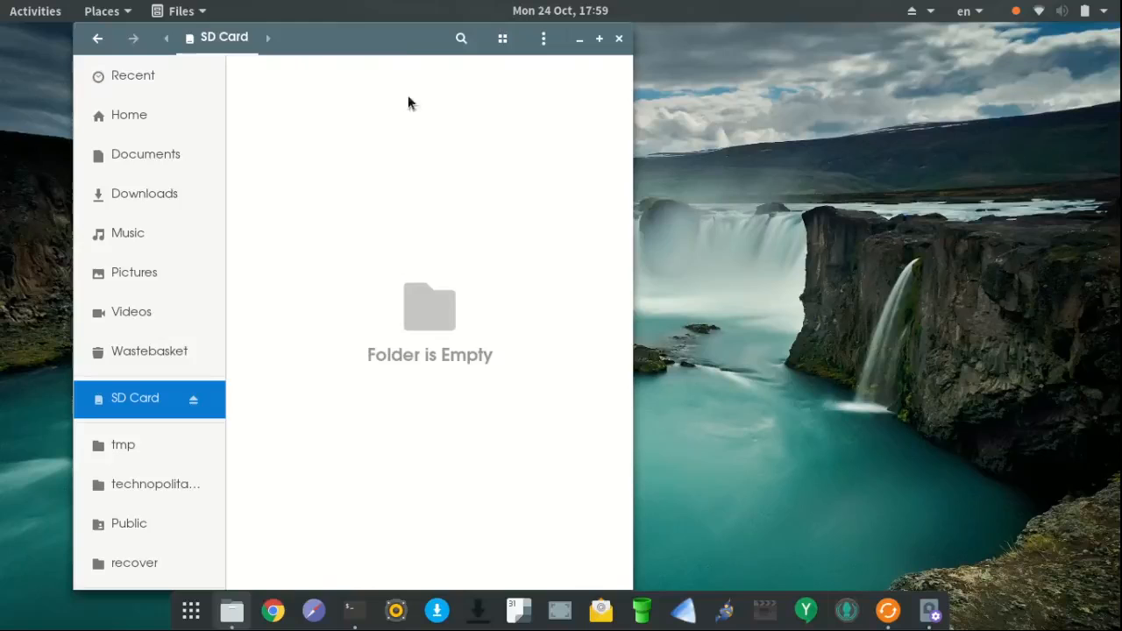
pyautogui.click(354, 611)
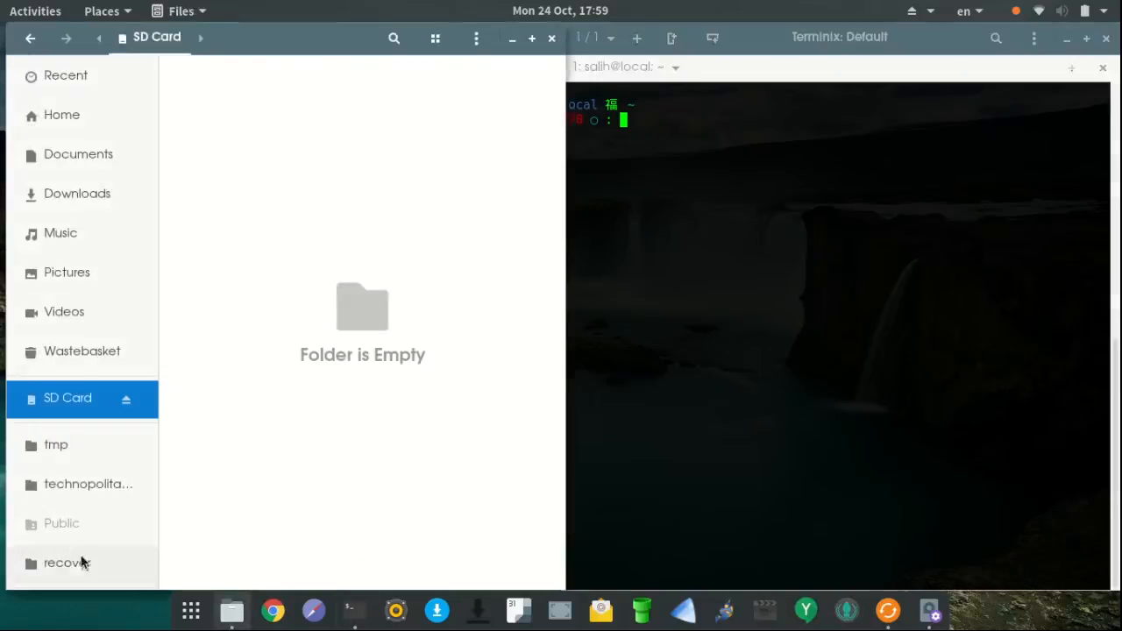
# Open Terminix and list block devices, showing mmcblk0 with its 1.9G partition.
pyautogui.click(66, 563)
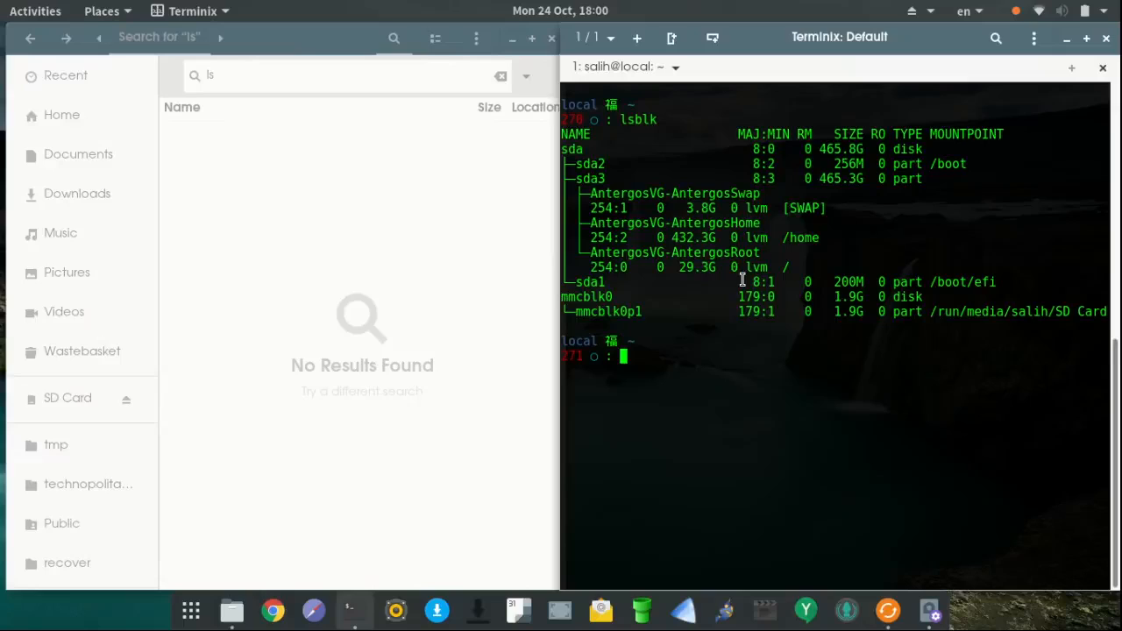
pyautogui.moveTo(775, 418)
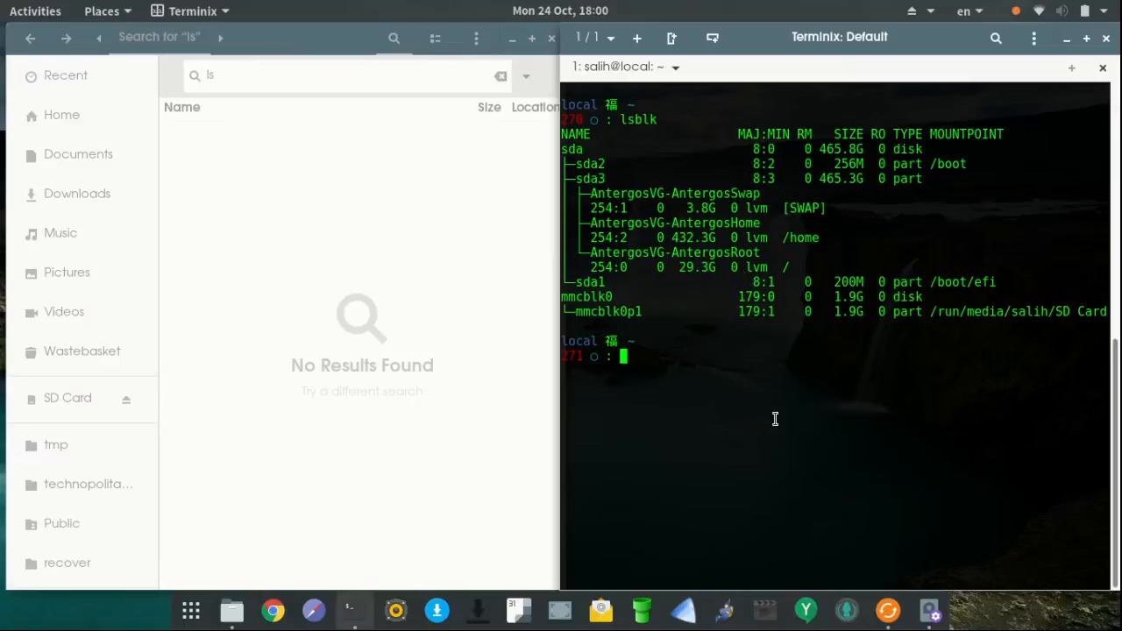
# Launch photorec with sudo, submitting the superuser password.
pyautogui.write('photo')
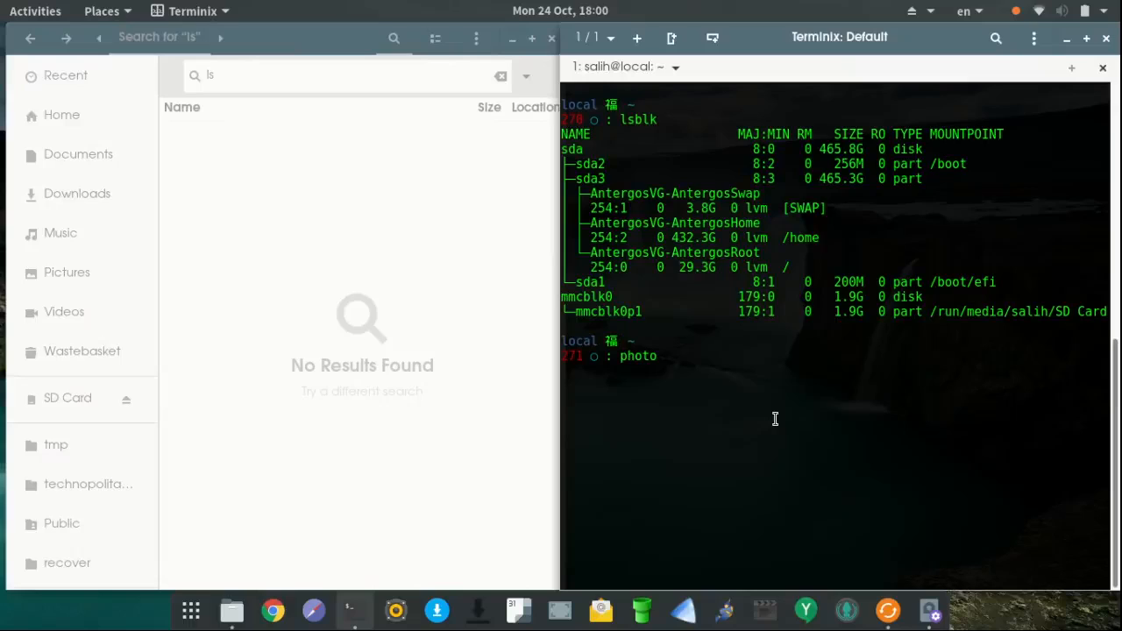
pyautogui.write('rec')
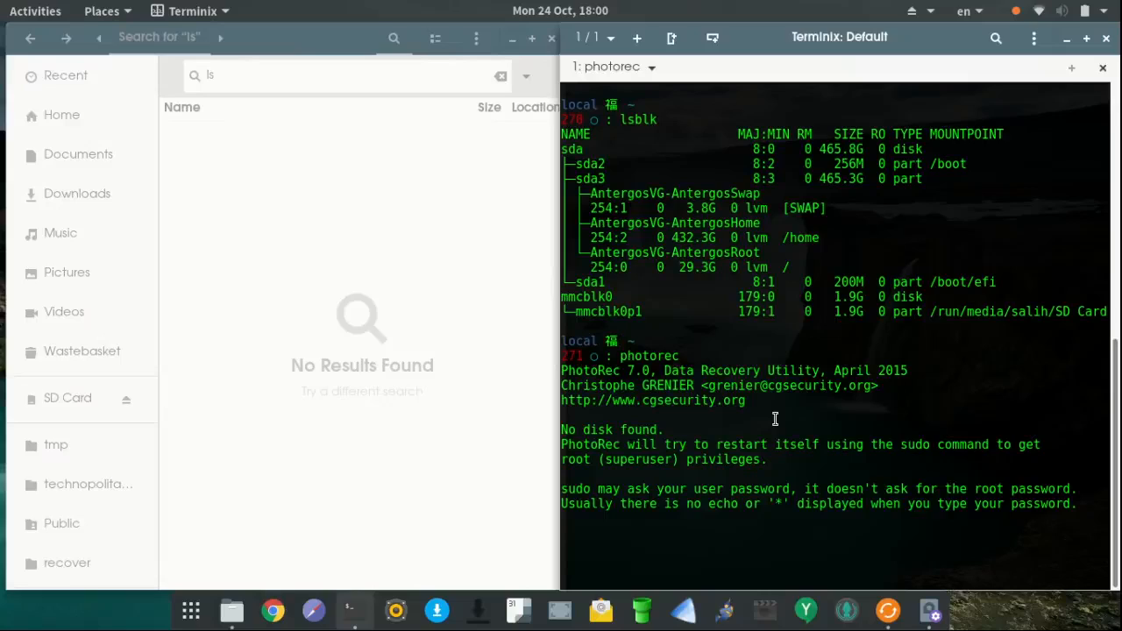
pyautogui.press('Return')
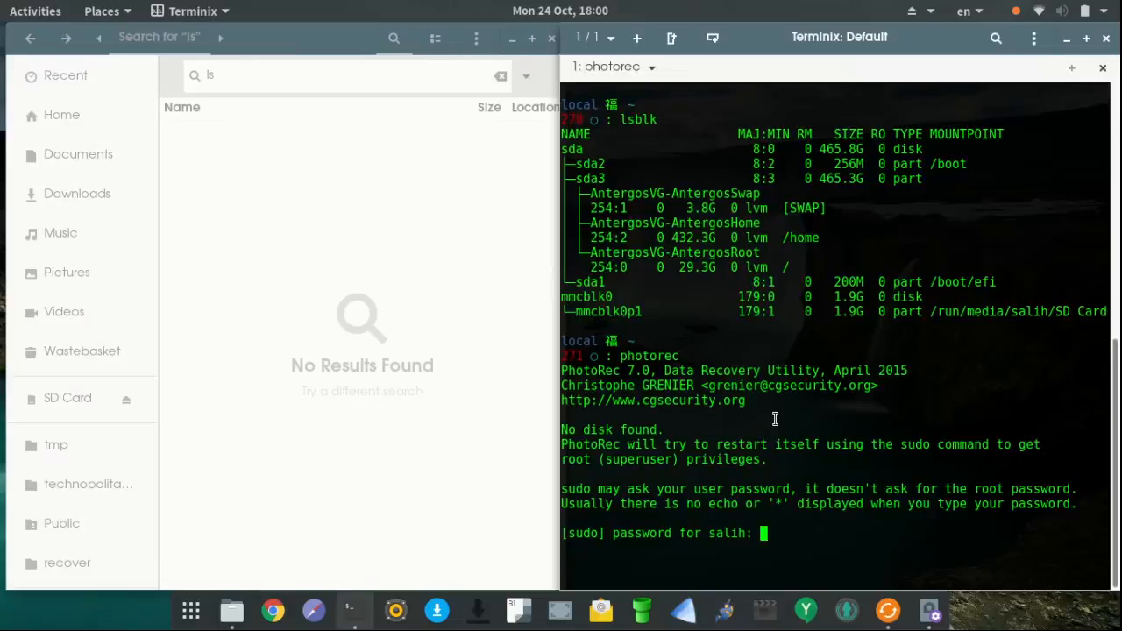
pyautogui.press('Return')
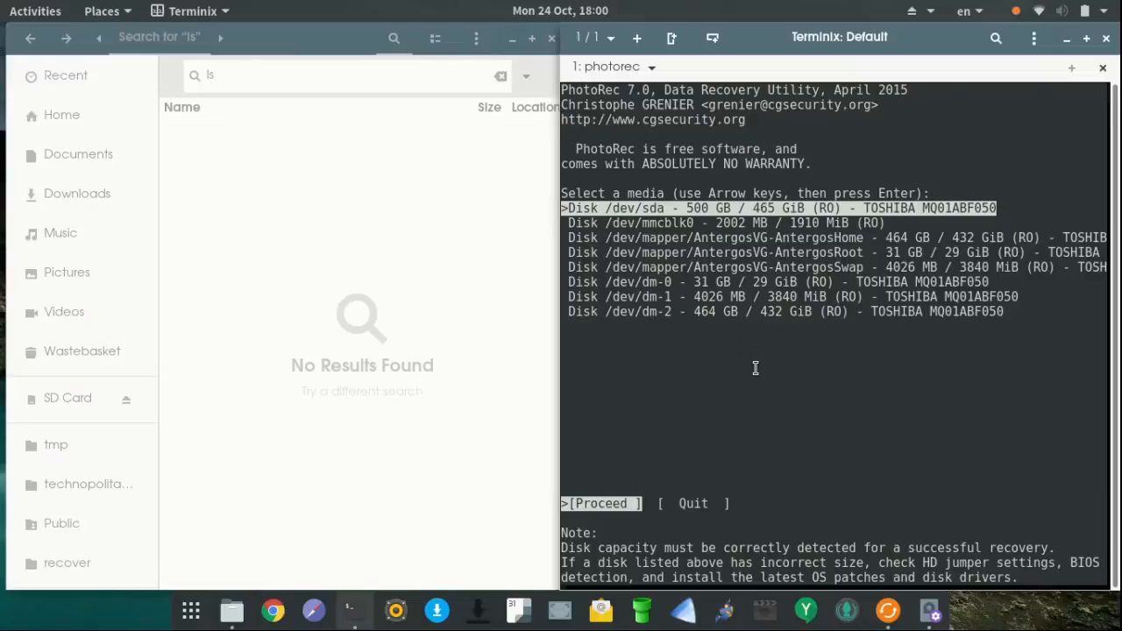
# Select the 2002 MB /dev/mmcblk0 disk, [Other] filesystem type and [Whole] partition scan.
pyautogui.press('Down')
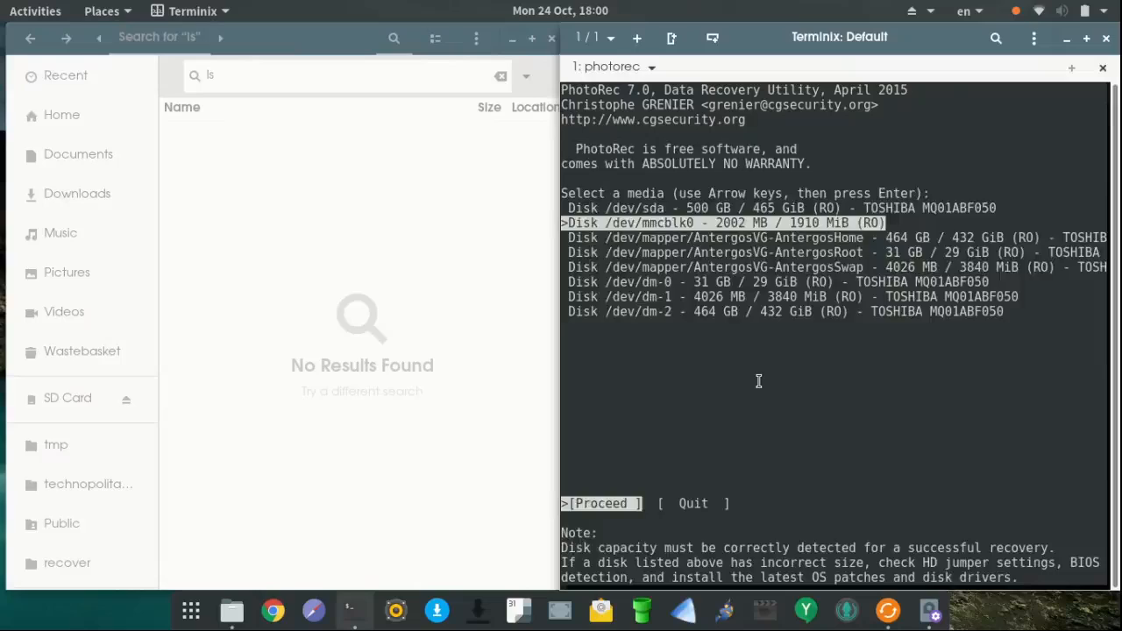
pyautogui.press('Return')
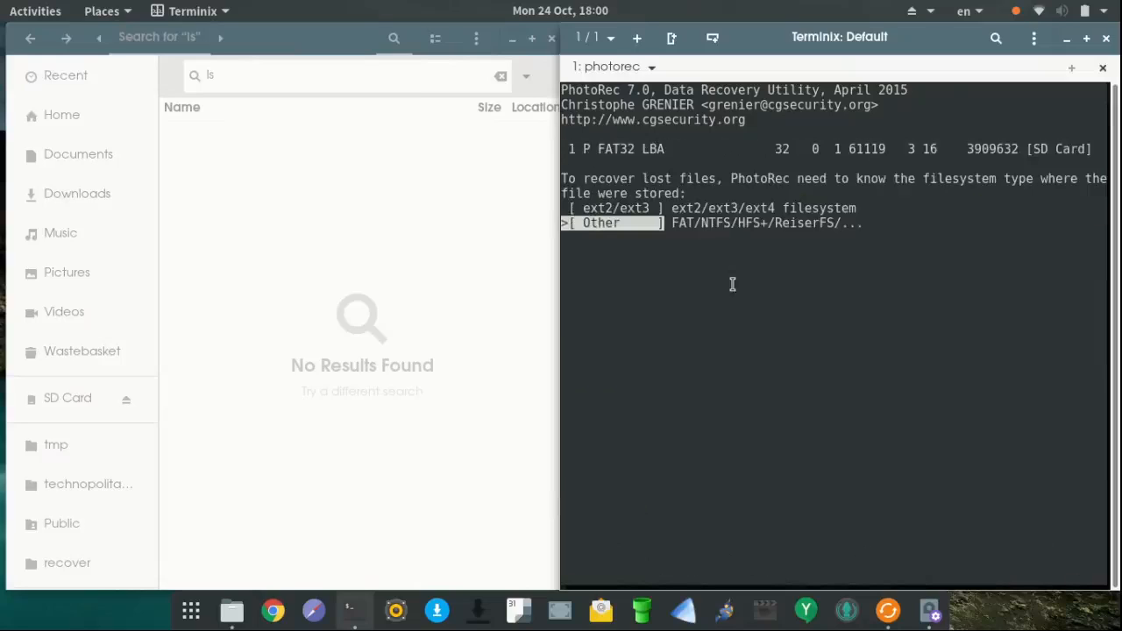
pyautogui.press('Return')
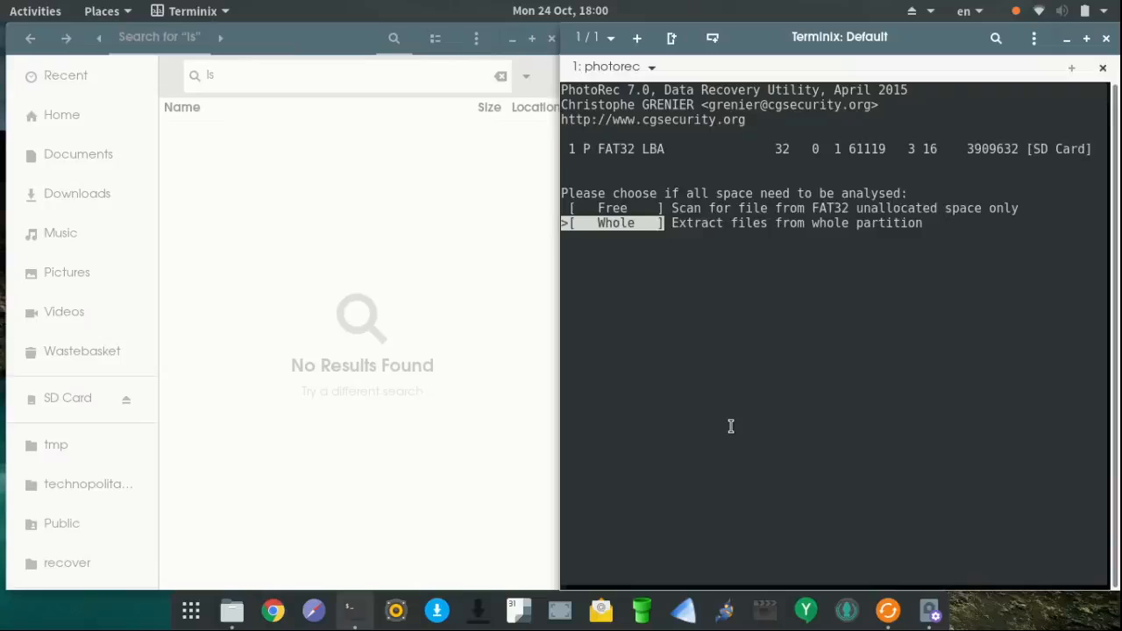
pyautogui.press('Return')
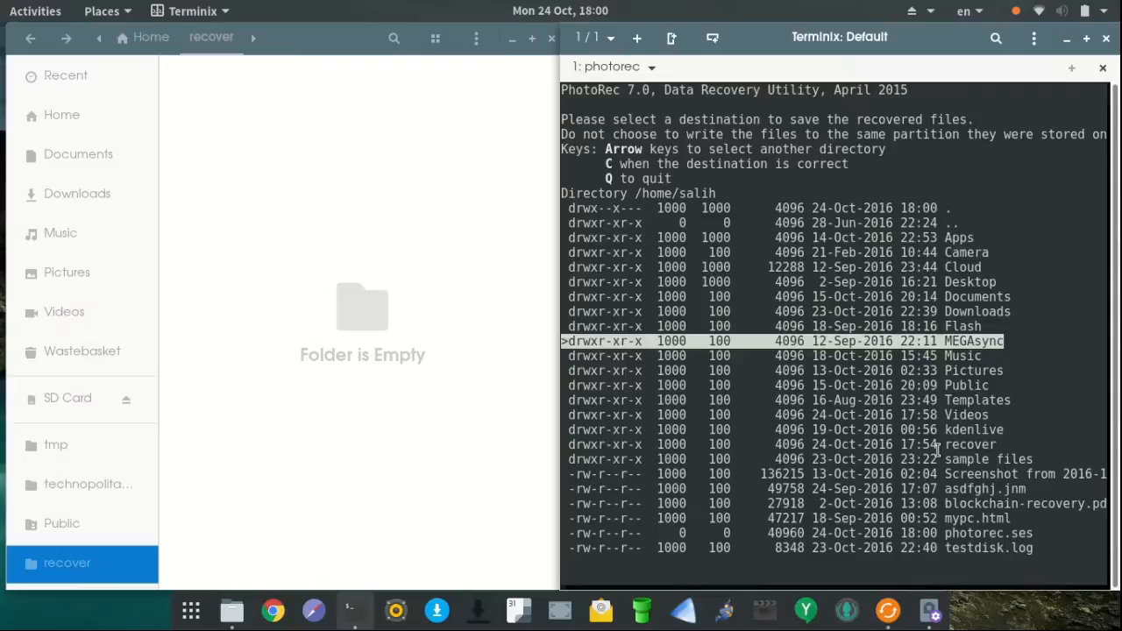
# Open the recover folder in the destination browser and confirm it with C.
pyautogui.press('Return')
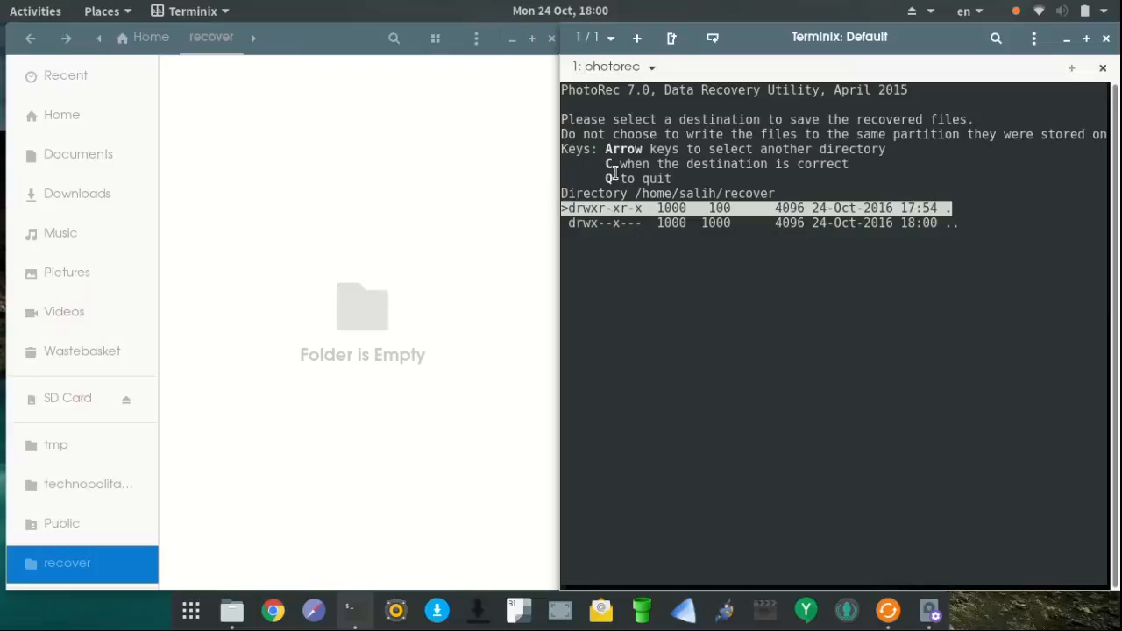
pyautogui.moveTo(709, 298)
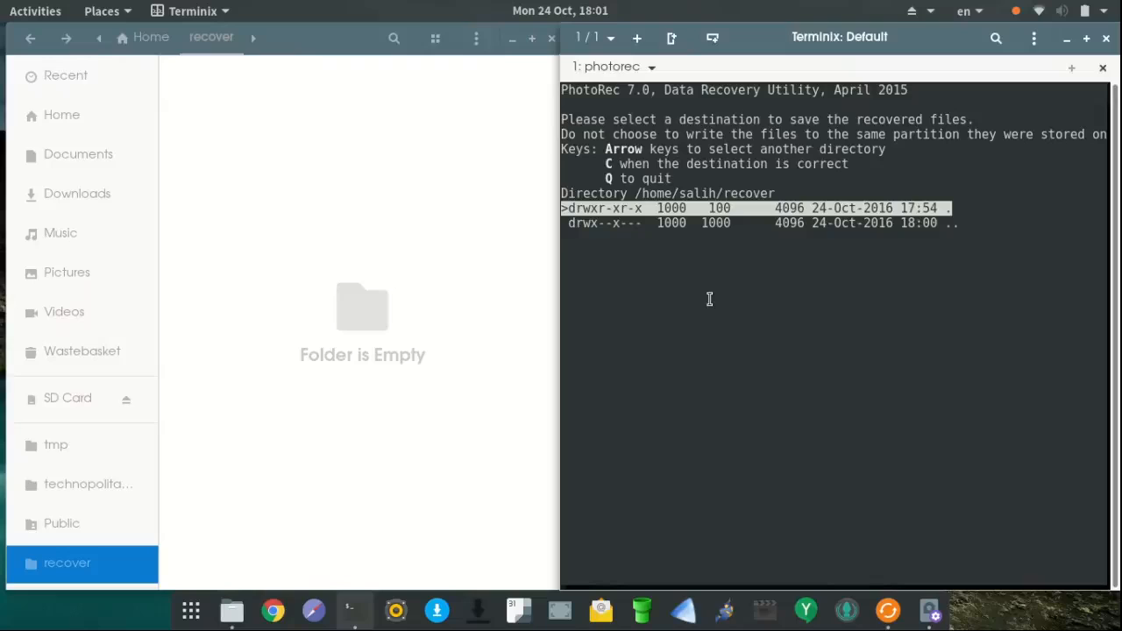
pyautogui.press('c')
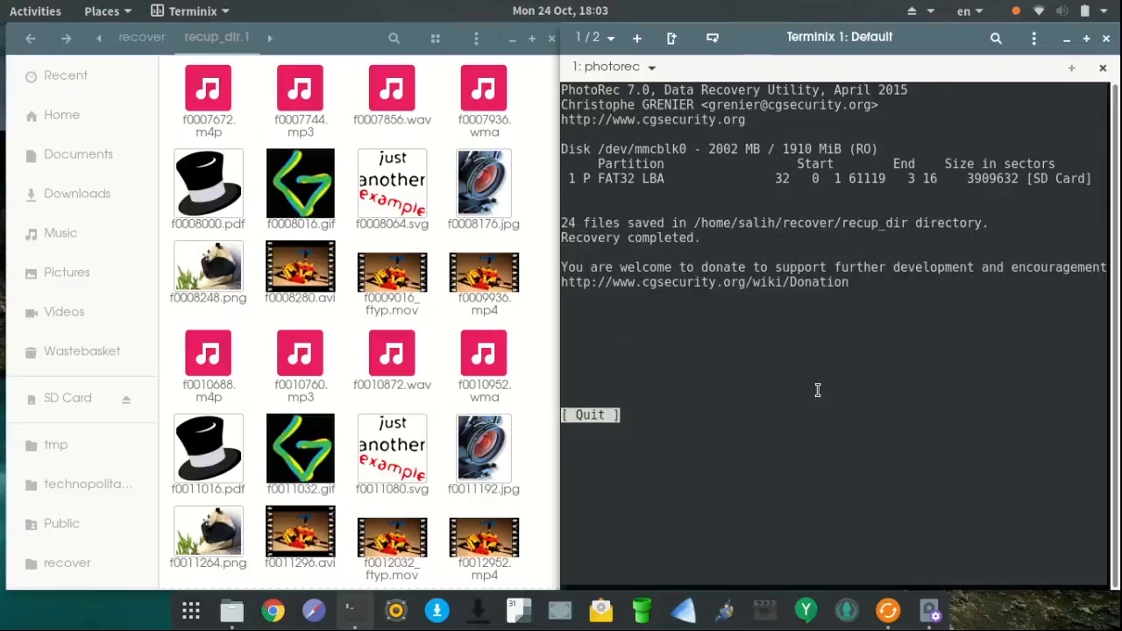
# Quit the 24-file recovery summary and return to PhotoRec's disk selection list.
pyautogui.click(589, 414)
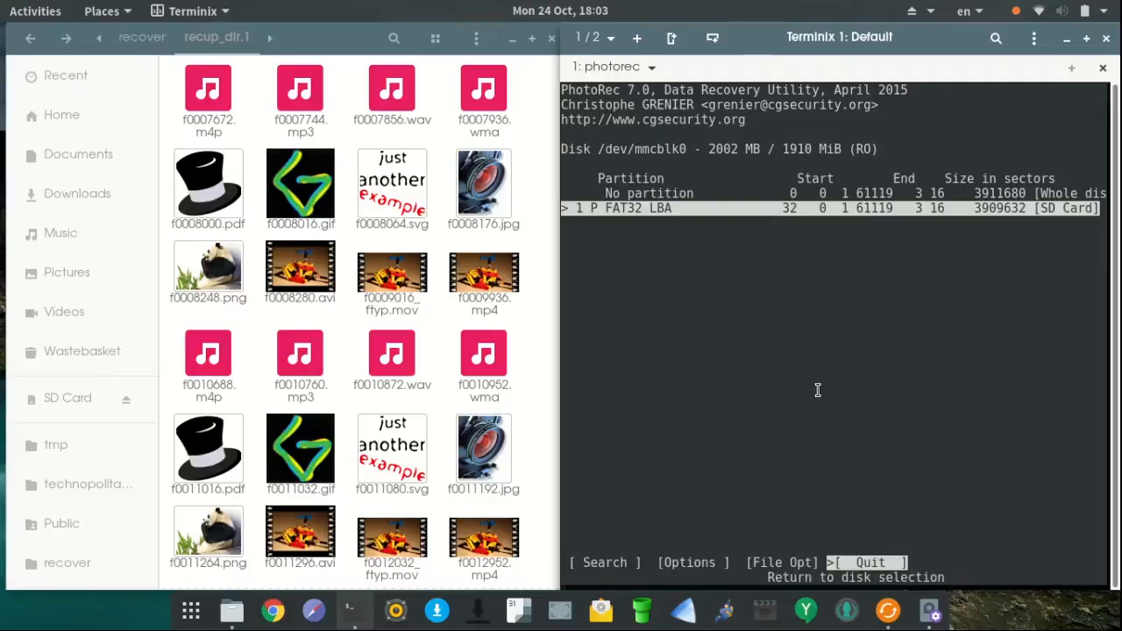
pyautogui.press('Return')
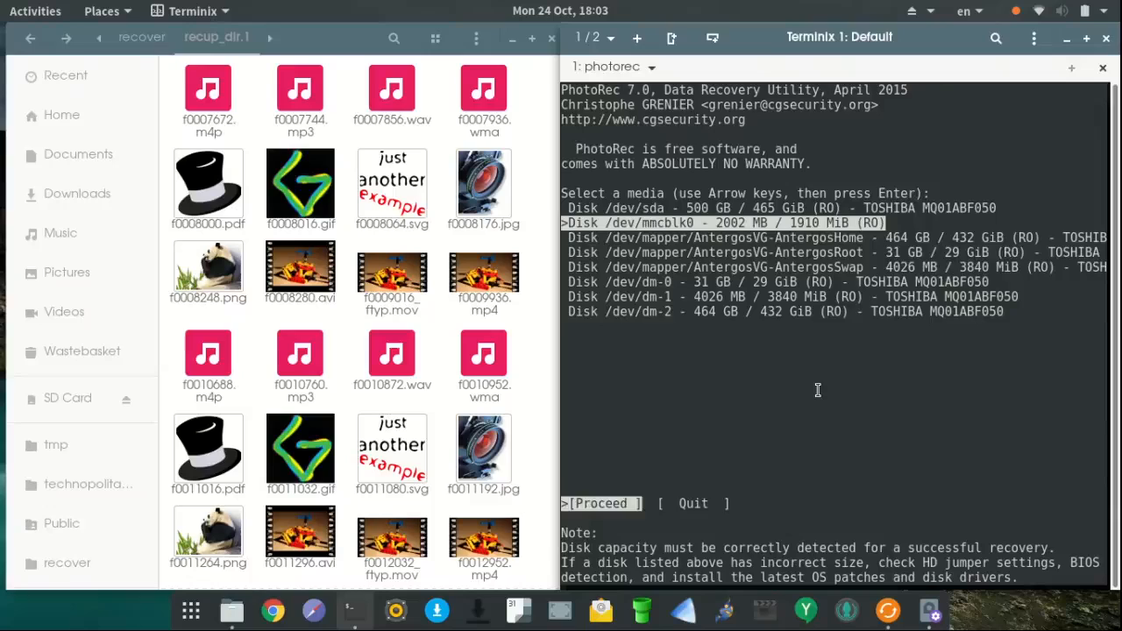